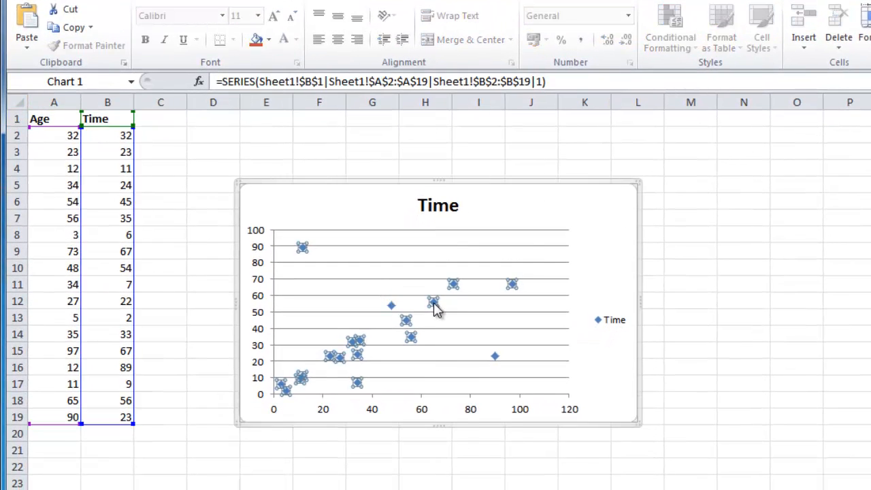
# Step: Add a trendline to the Time data series from a data point's right-click menu
pyautogui.rightClick(435, 306)
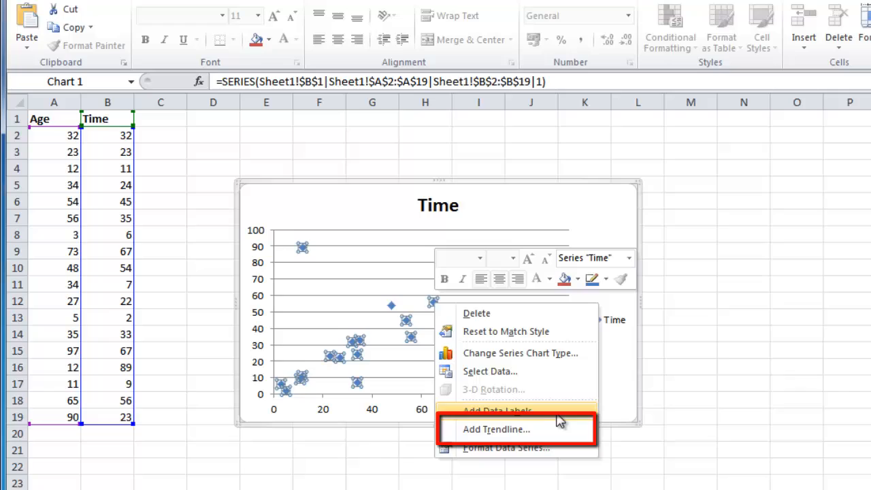
pyautogui.click(495, 429)
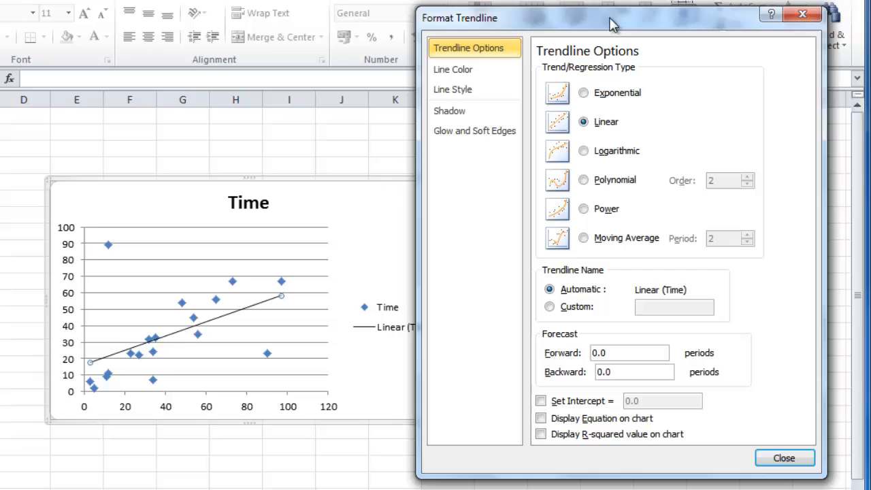
pyautogui.moveTo(688, 140)
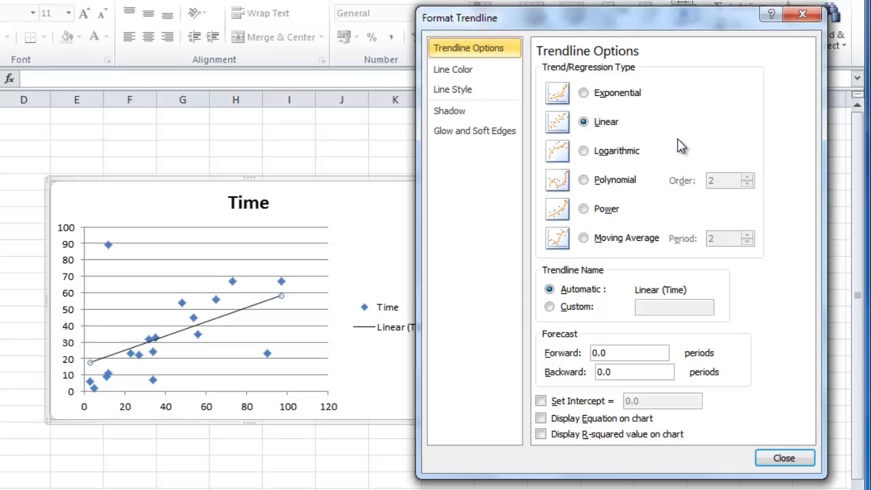
# Step: Preview exponential, polynomial and logarithmic fits, settle on Linear and close Format Trendline
pyautogui.click(582, 92)
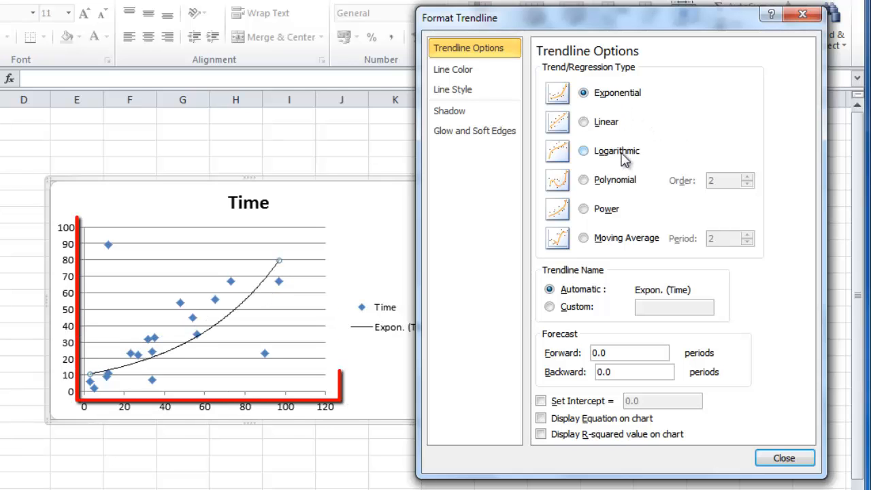
pyautogui.click(582, 180)
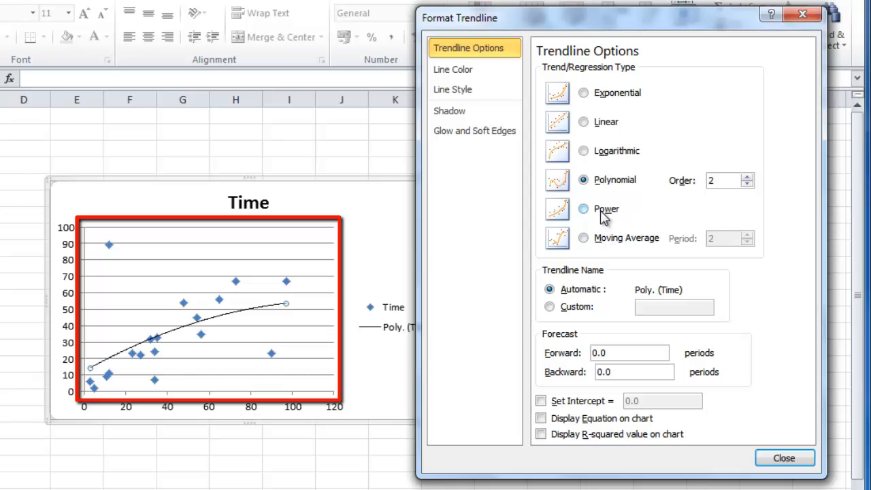
pyautogui.click(583, 150)
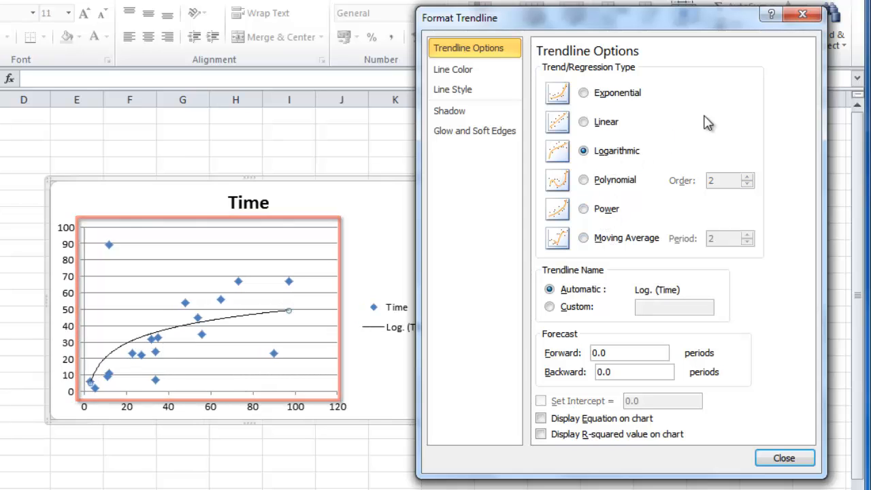
pyautogui.click(582, 121)
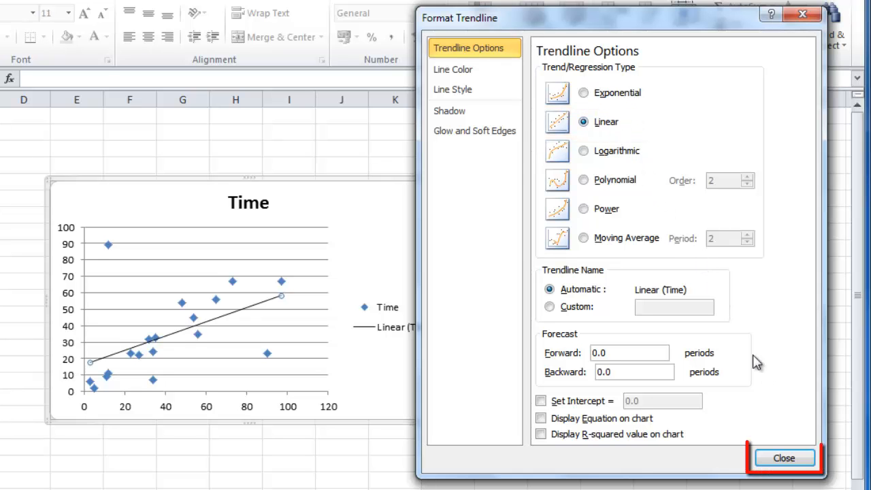
pyautogui.click(783, 457)
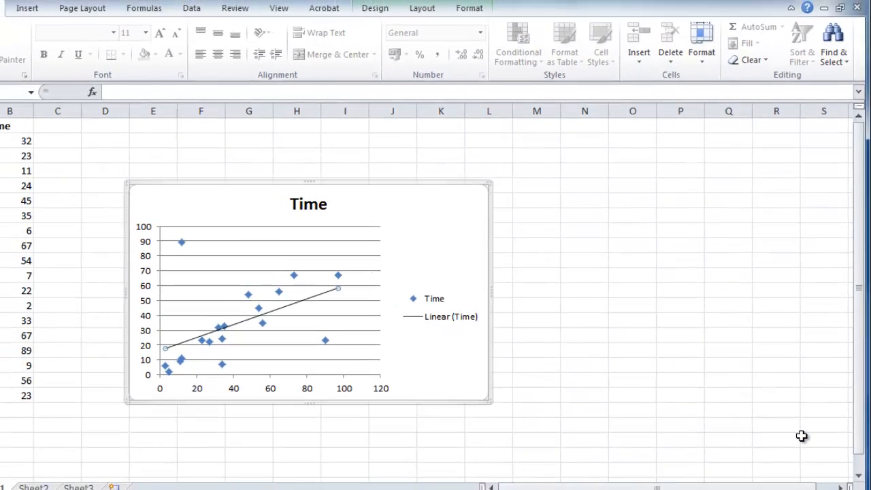